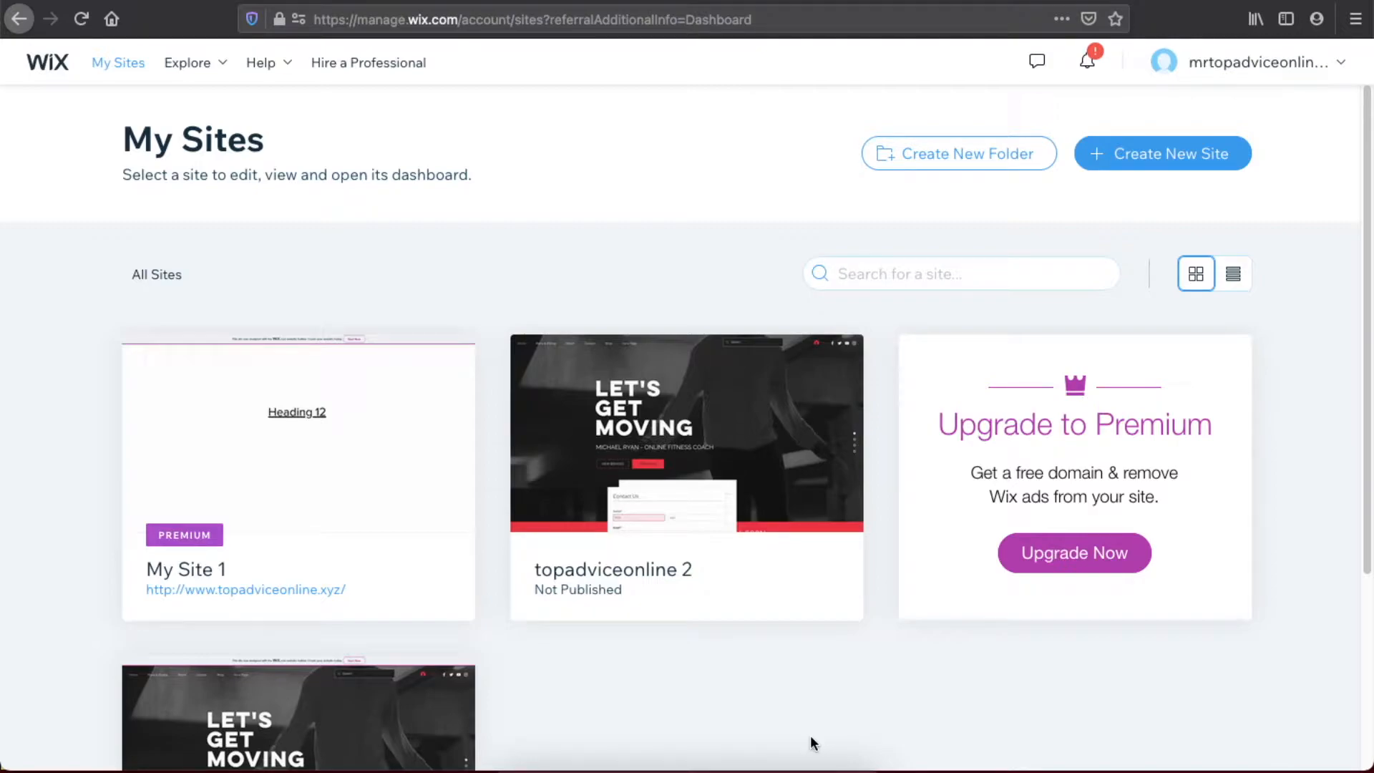
pyautogui.moveTo(815, 710)
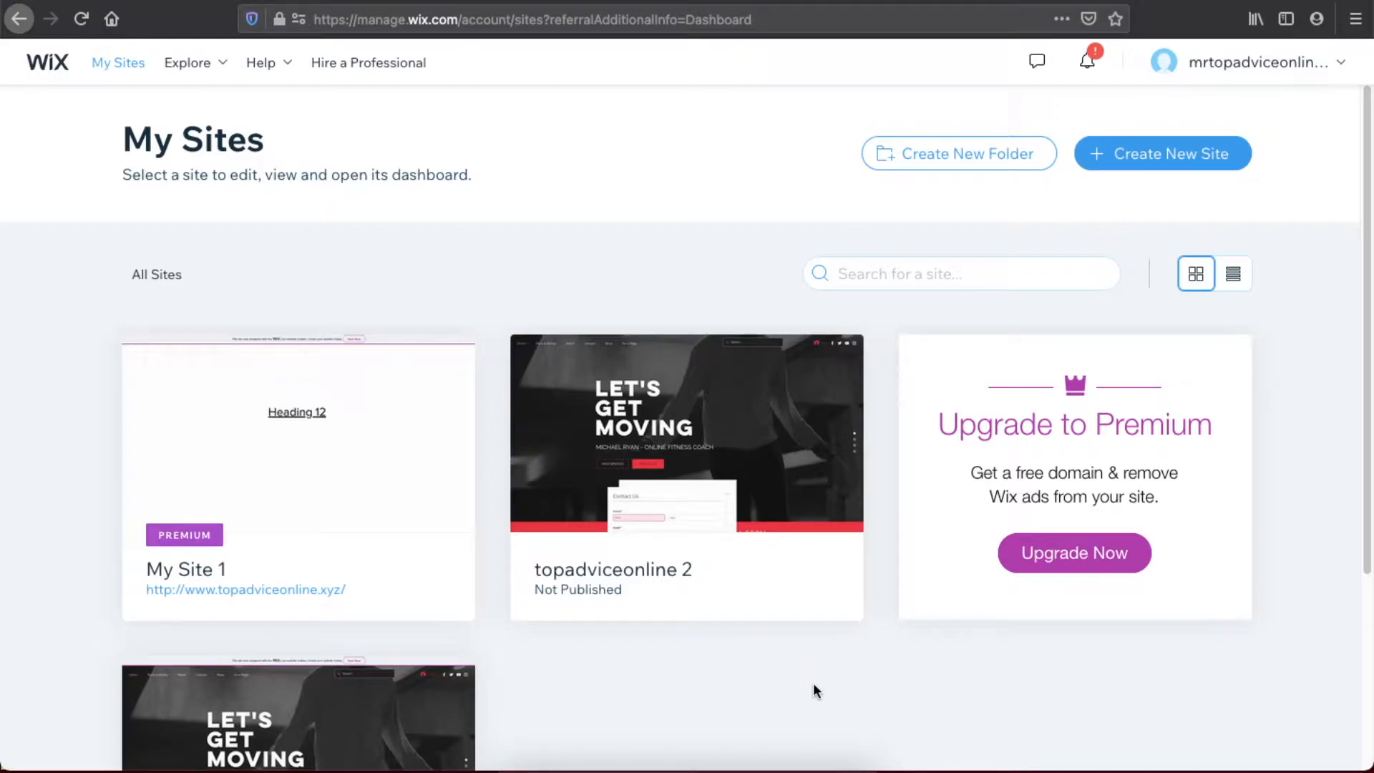
pyautogui.moveTo(129, 91)
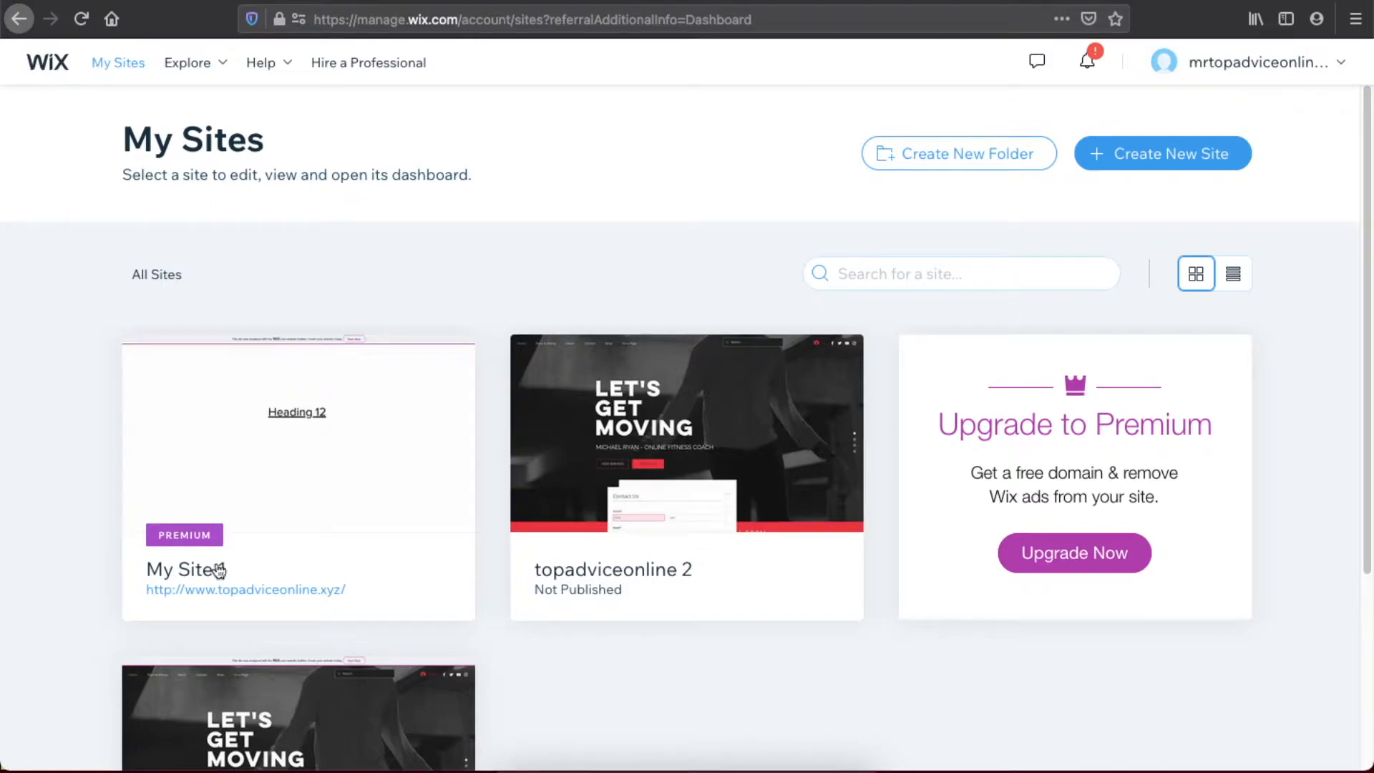
pyautogui.moveTo(296, 488)
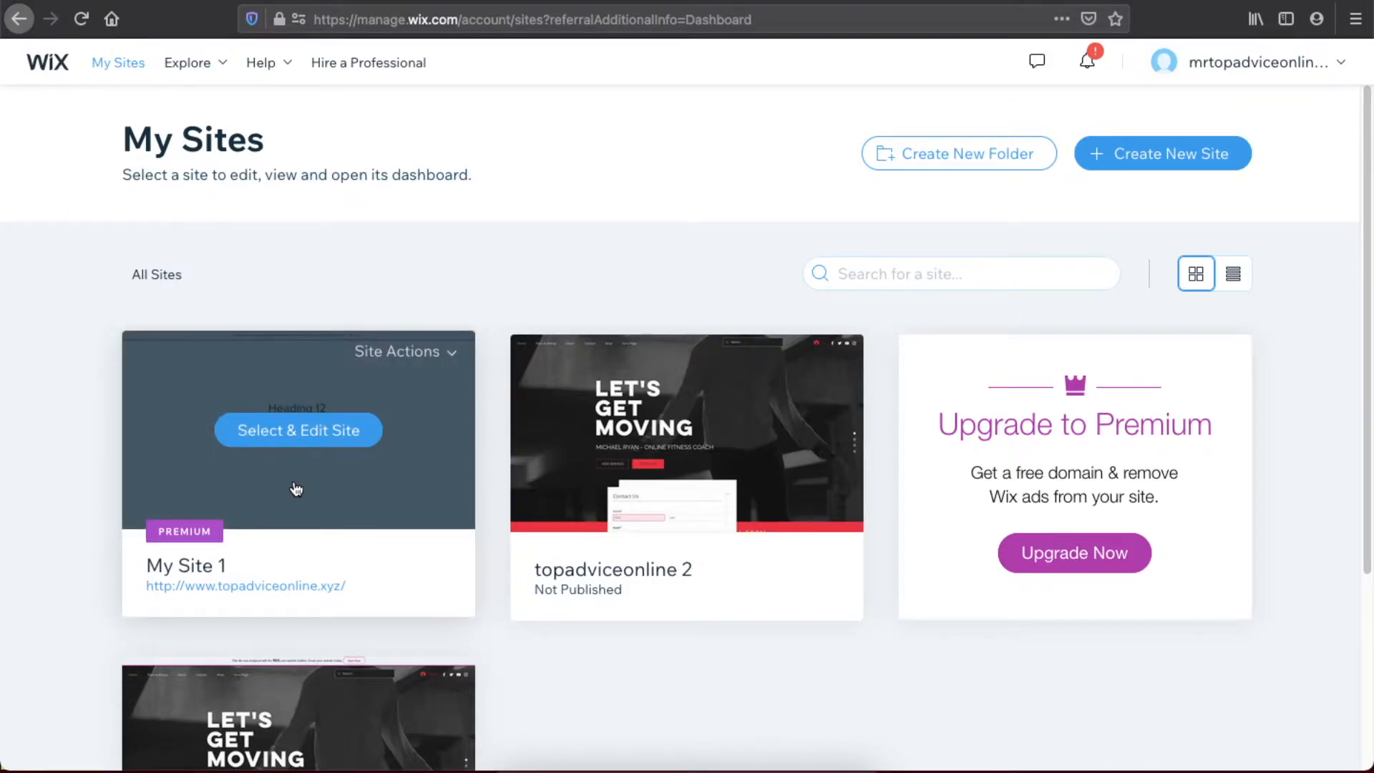
pyautogui.moveTo(360, 372)
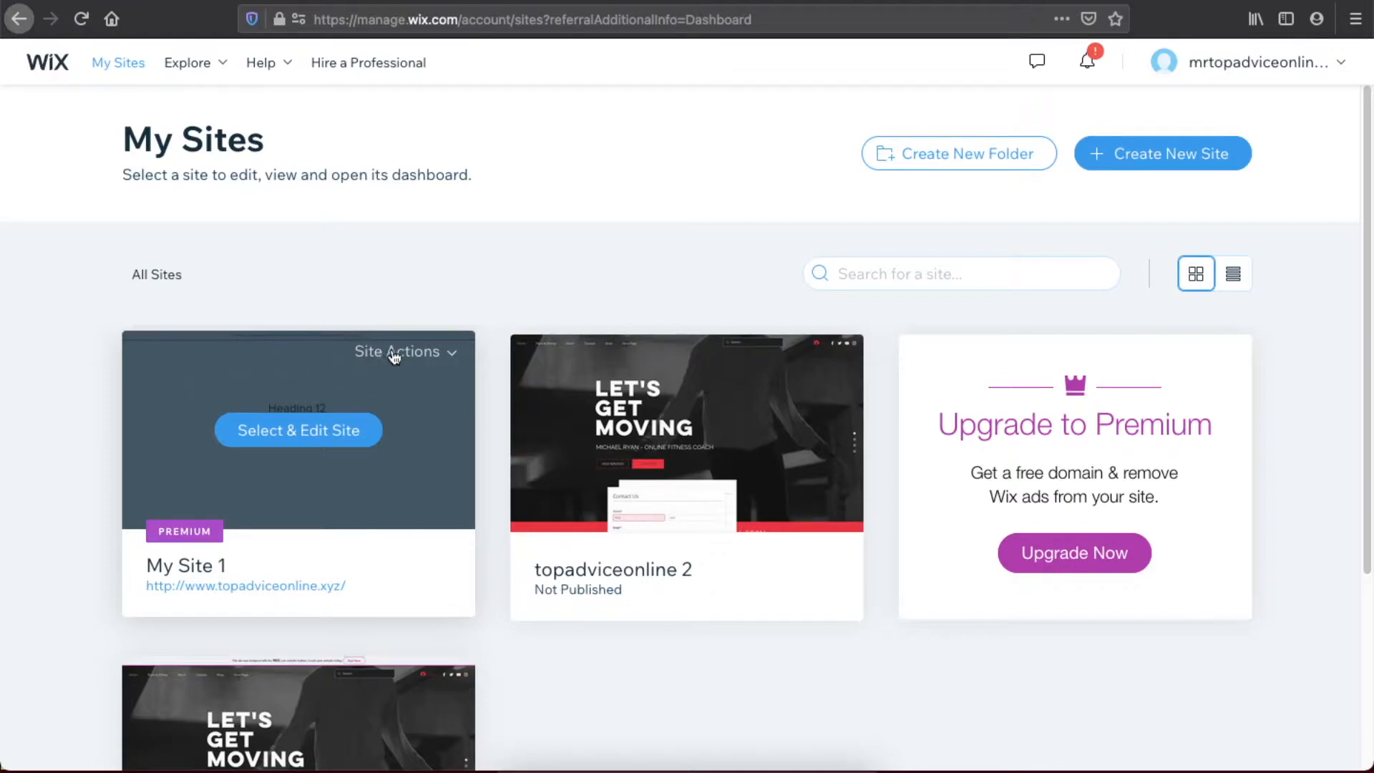
# Bring up the Site Actions menu on the My Site 1 card.
pyautogui.click(402, 352)
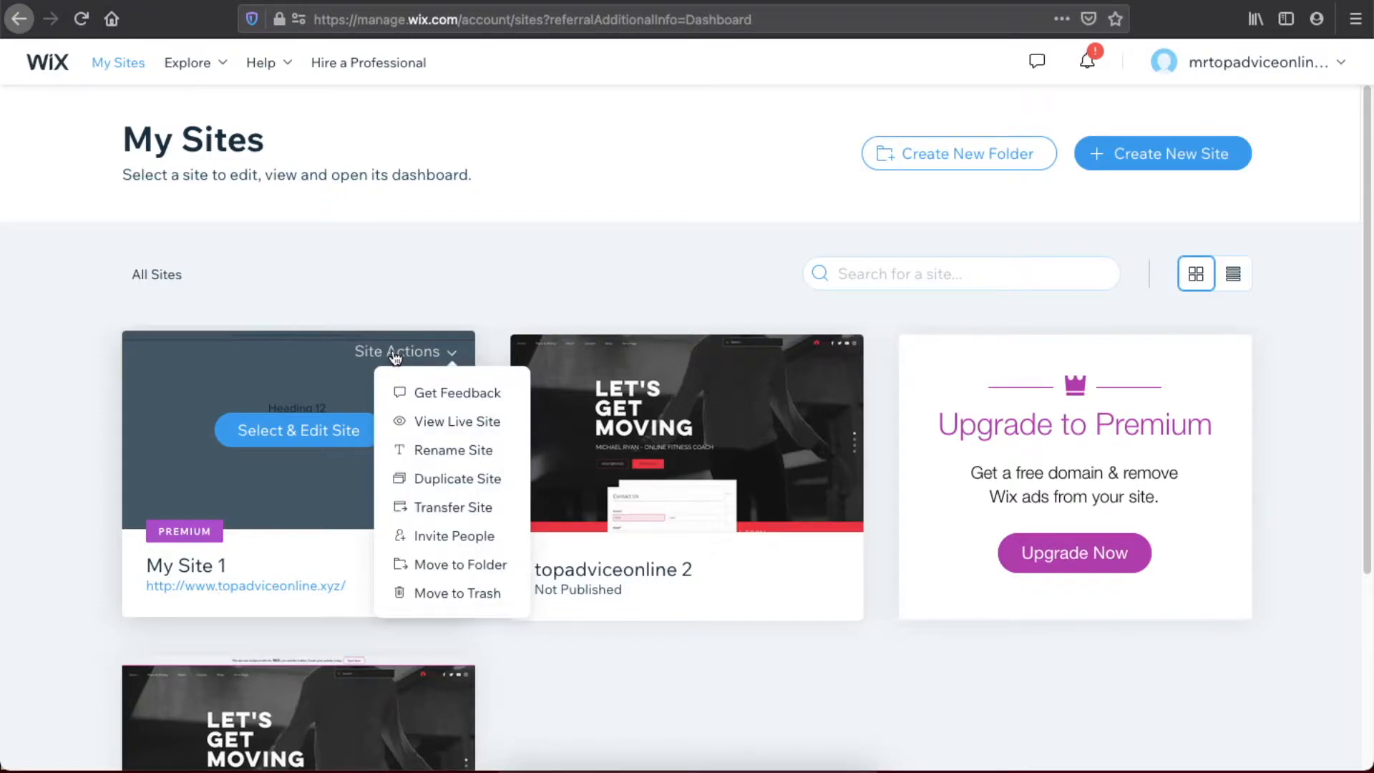
pyautogui.moveTo(415, 392)
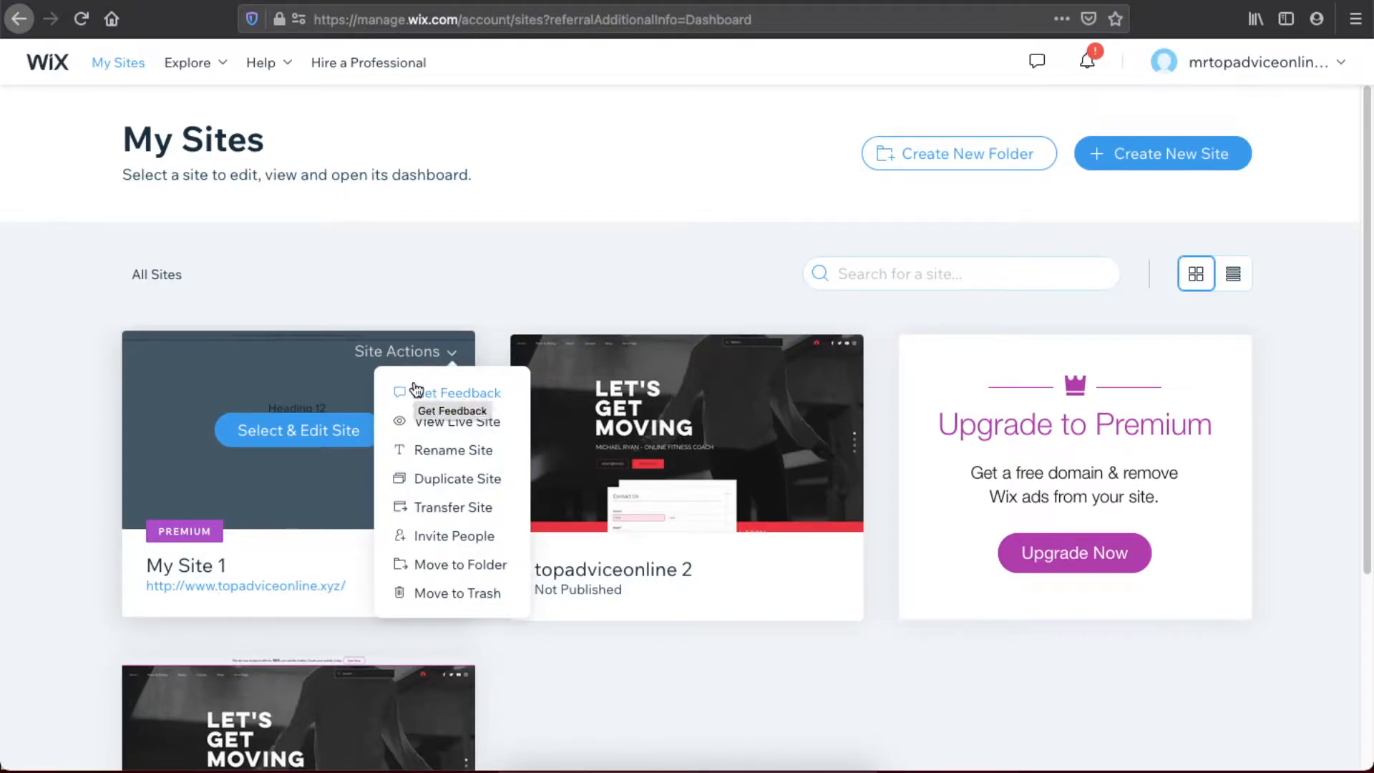
pyautogui.moveTo(416, 460)
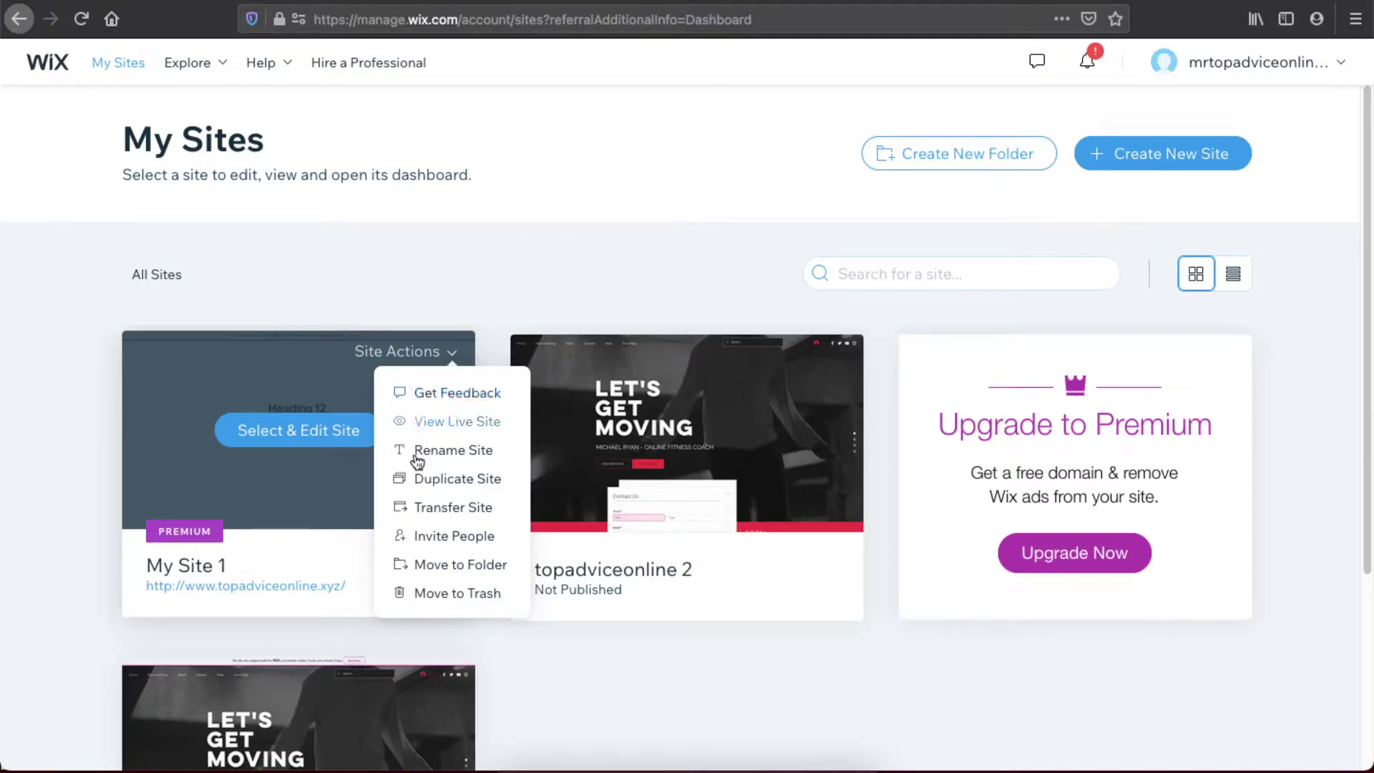
pyautogui.moveTo(426, 519)
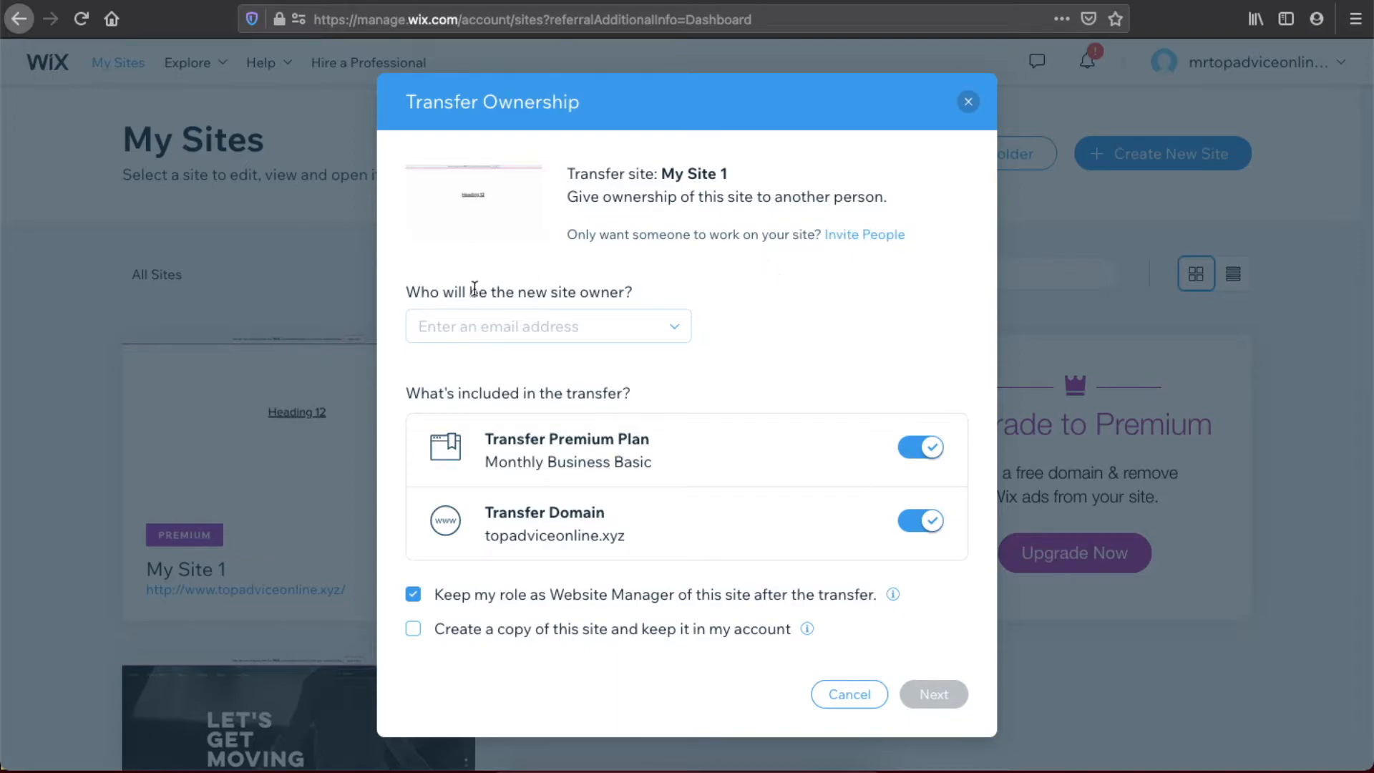
pyautogui.moveTo(469, 303)
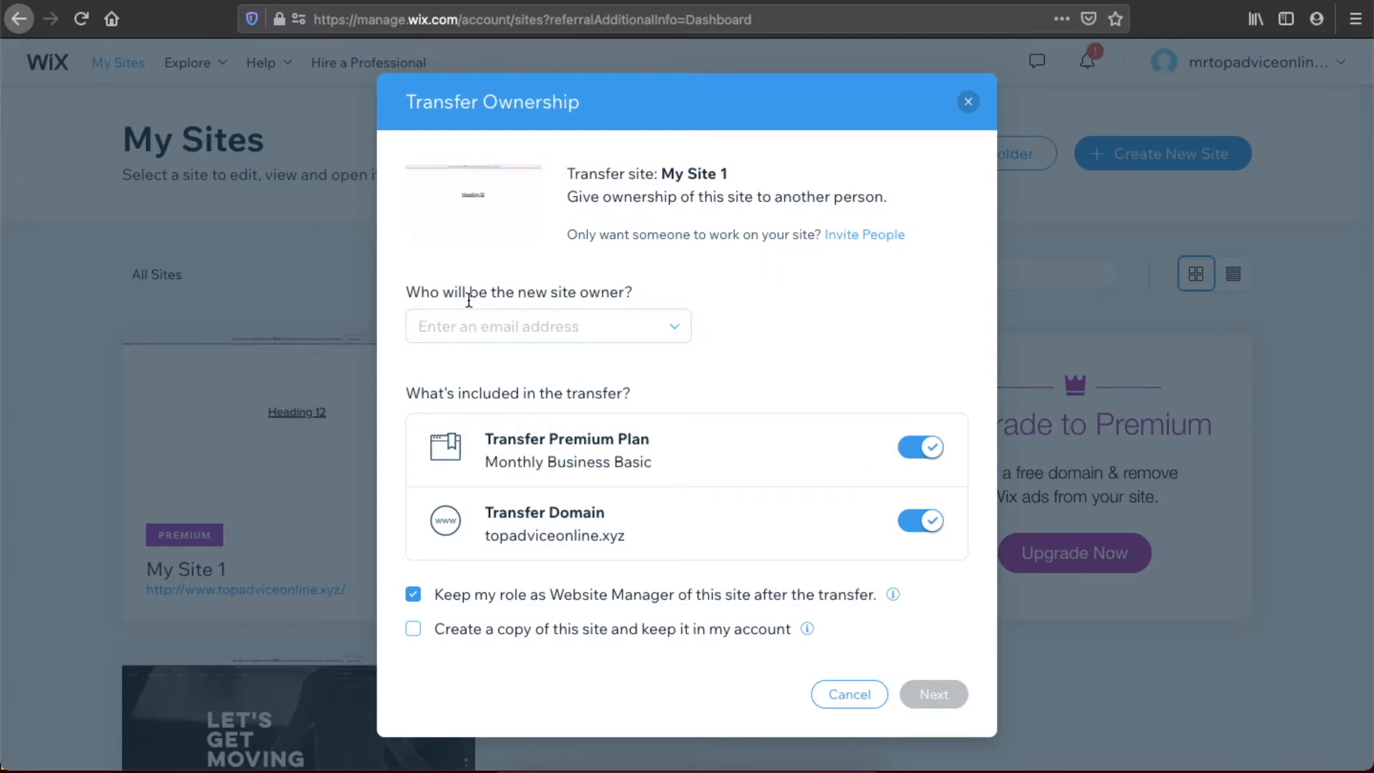
# Enter 'mrtopadi' as the new owner's email for the My Site 1 transfer.
pyautogui.click(539, 326)
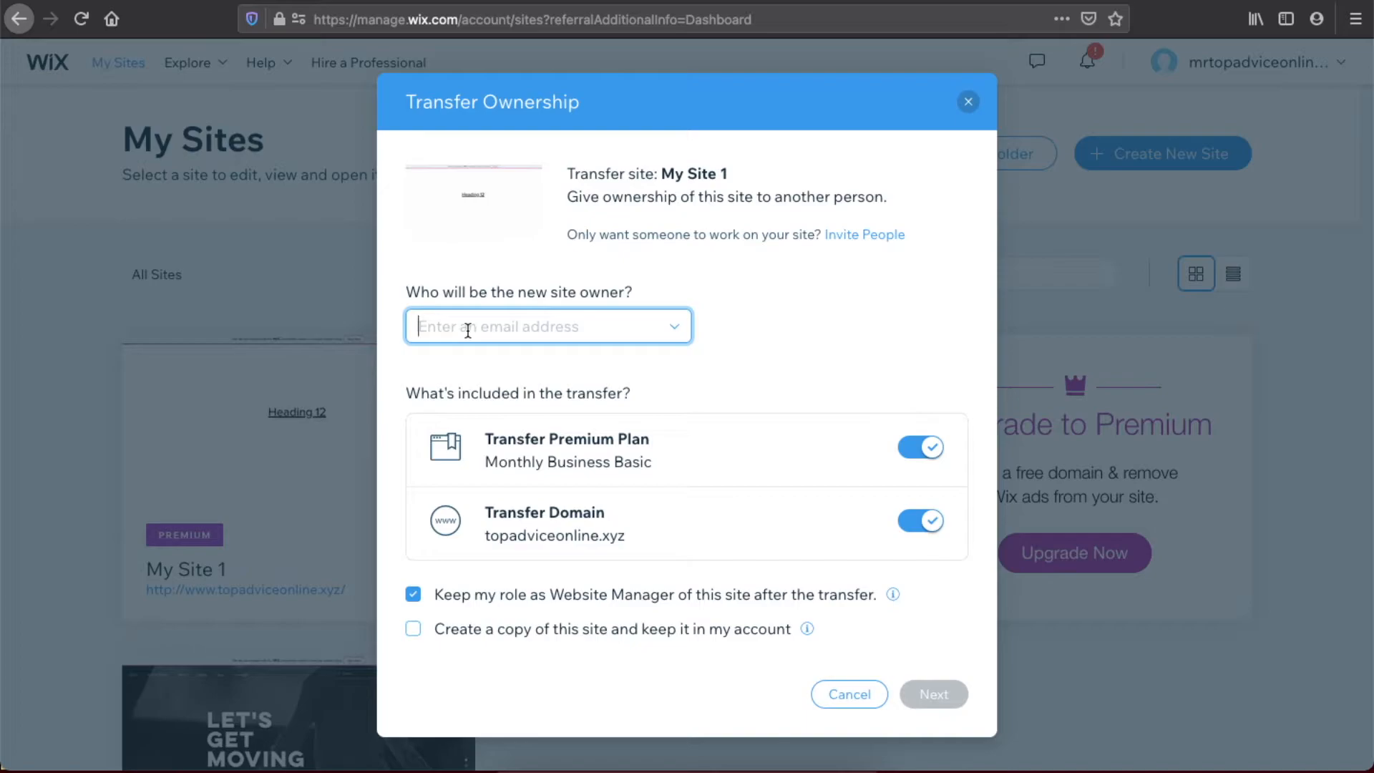
pyautogui.write('mrtopadi')
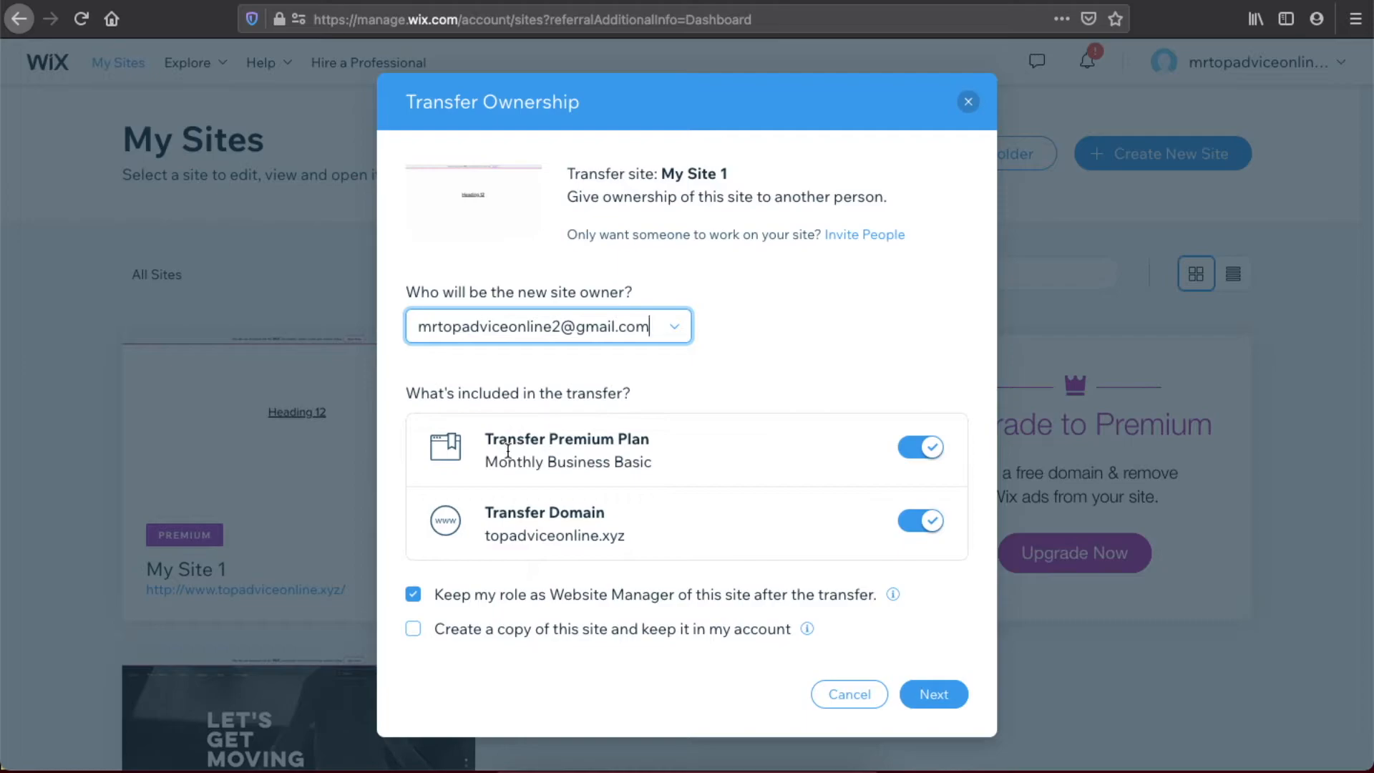
pyautogui.moveTo(497, 458)
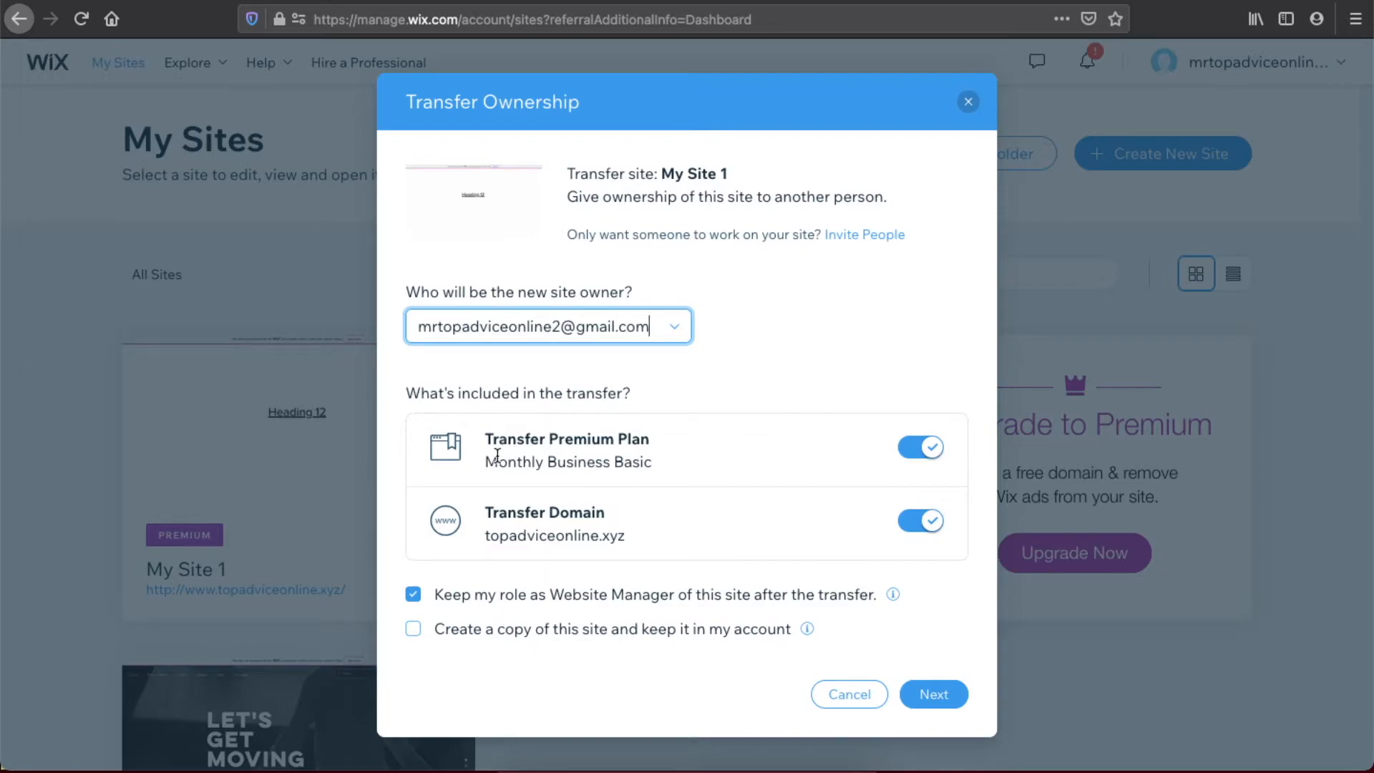
pyautogui.moveTo(945, 445)
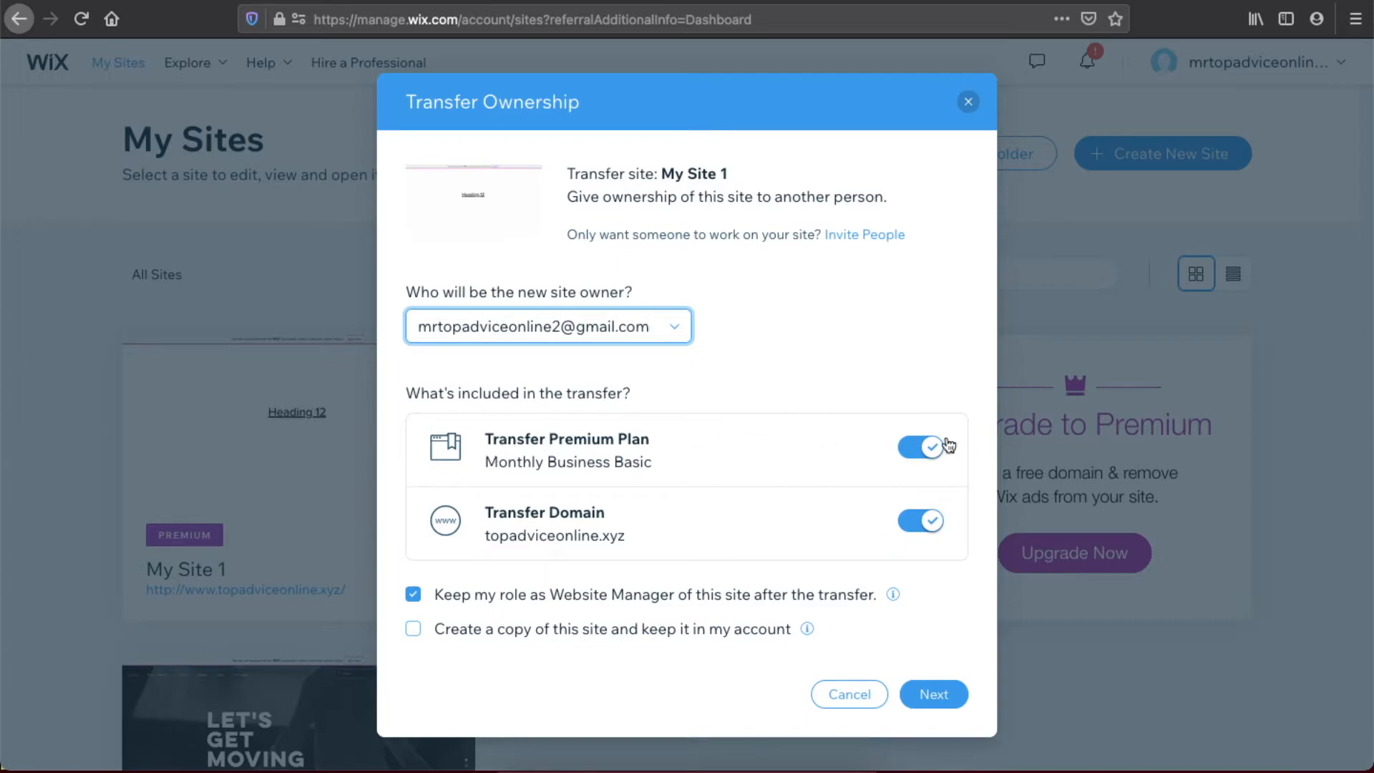
pyautogui.click(920, 446)
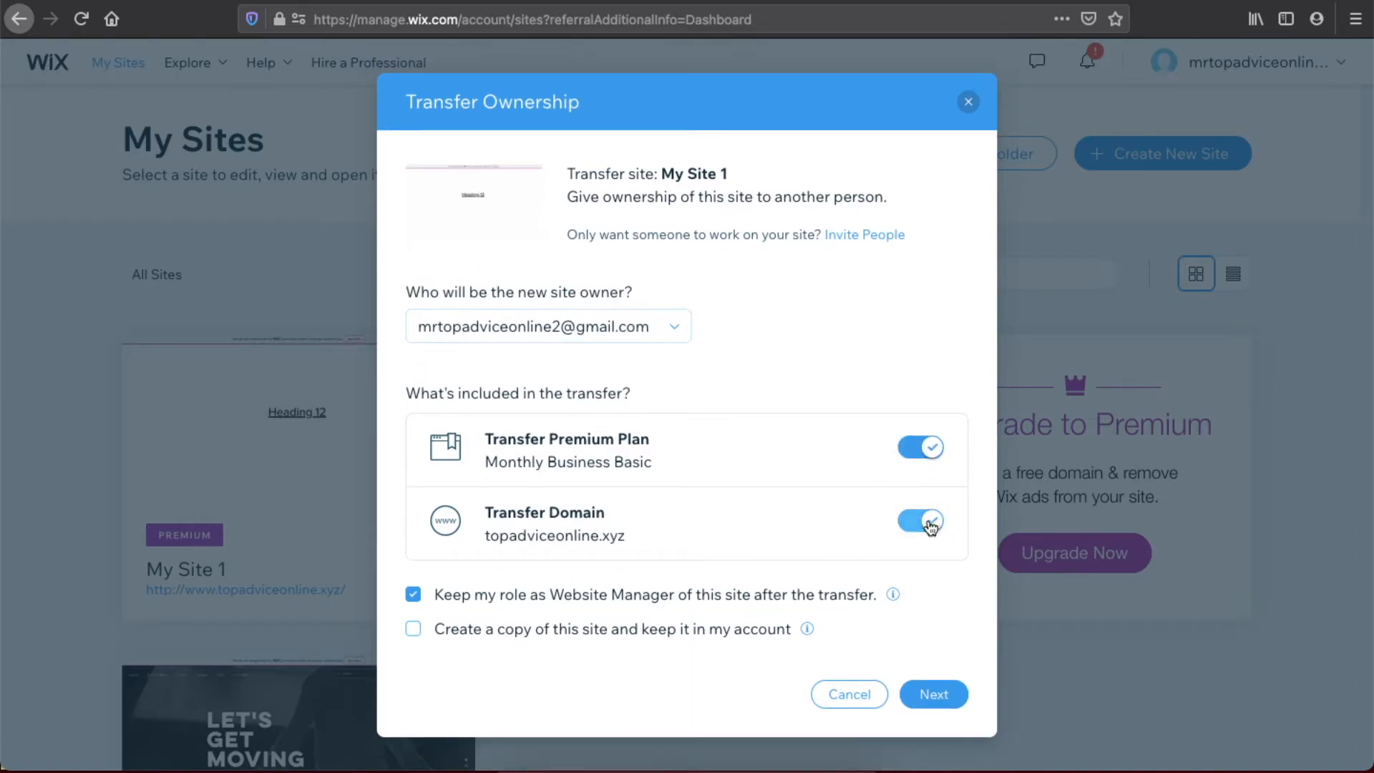
pyautogui.click(919, 522)
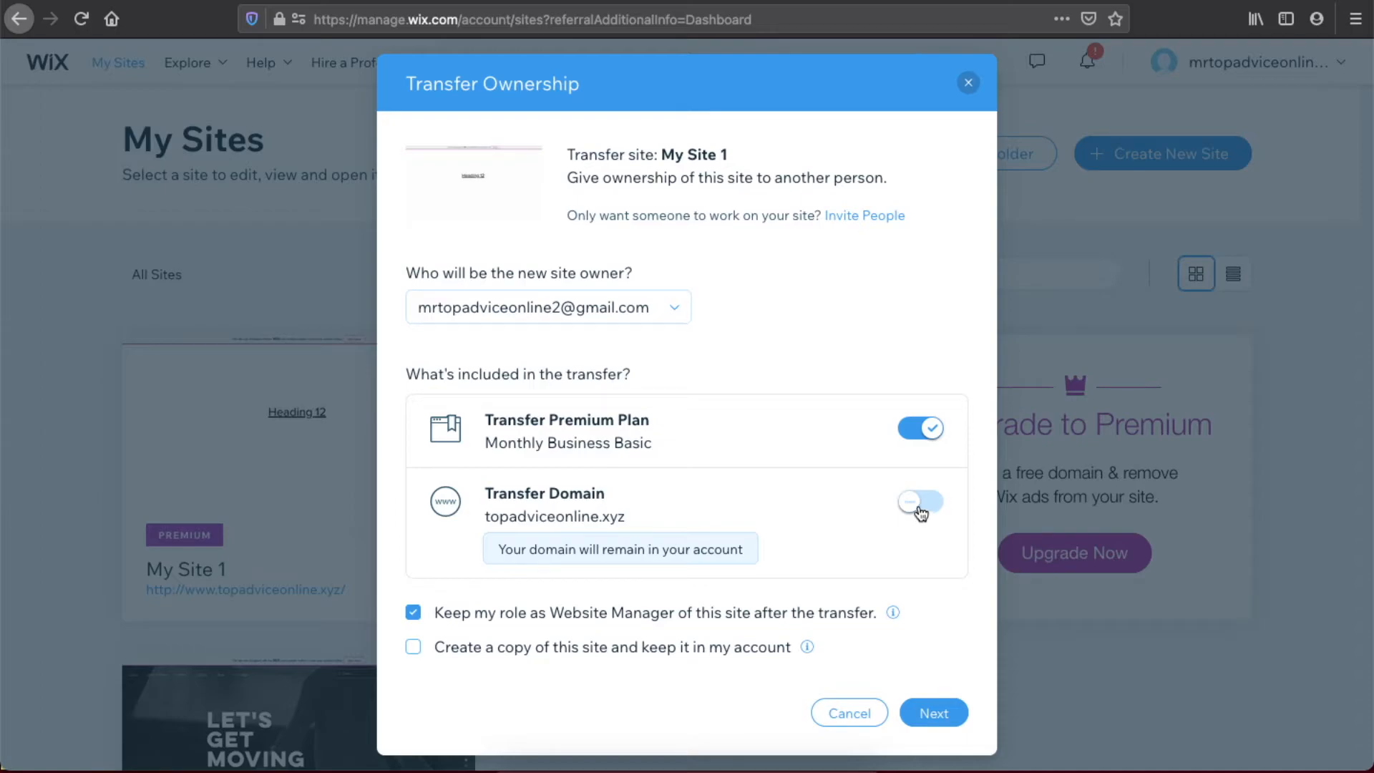
pyautogui.click(919, 502)
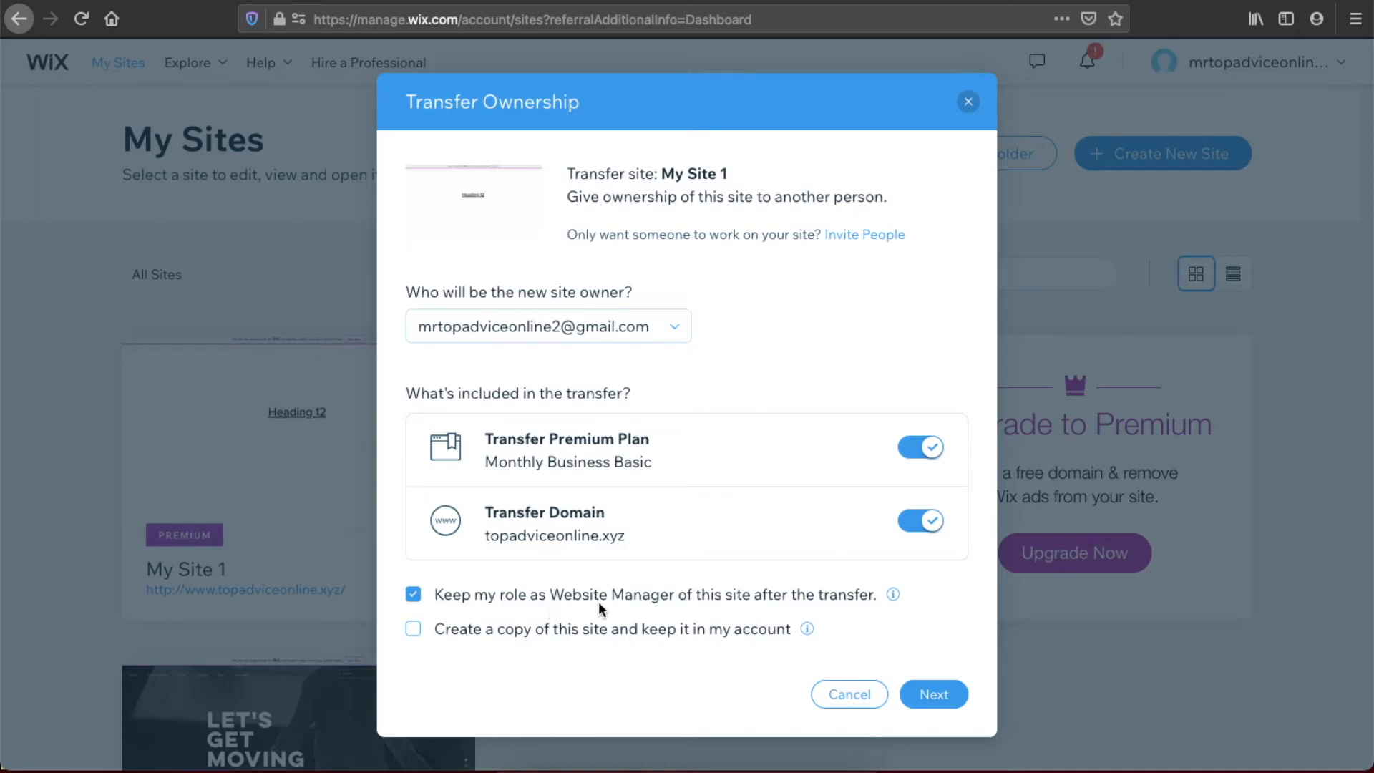
pyautogui.moveTo(863, 602)
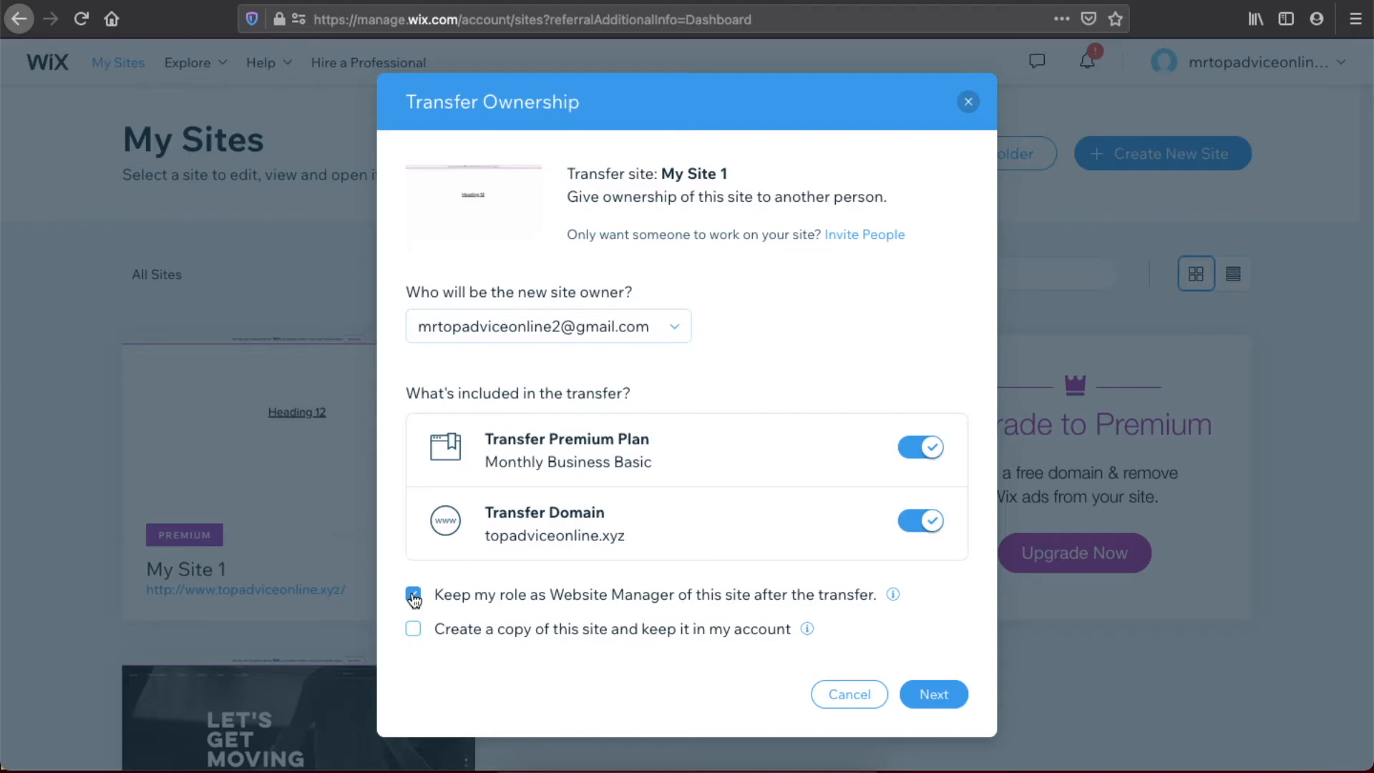
# Drop the Website Manager role, keep a site copy, and continue to confirmation.
pyautogui.click(413, 594)
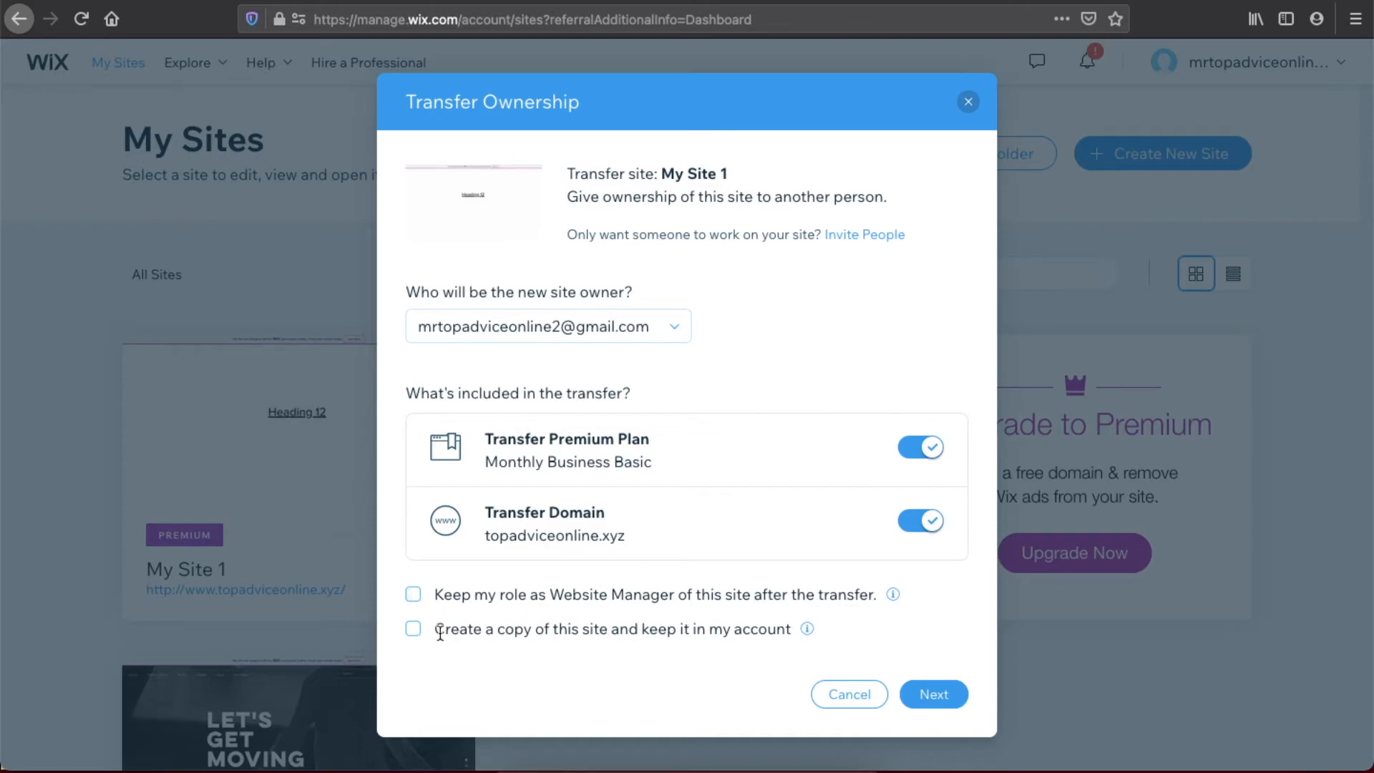
pyautogui.moveTo(523, 649)
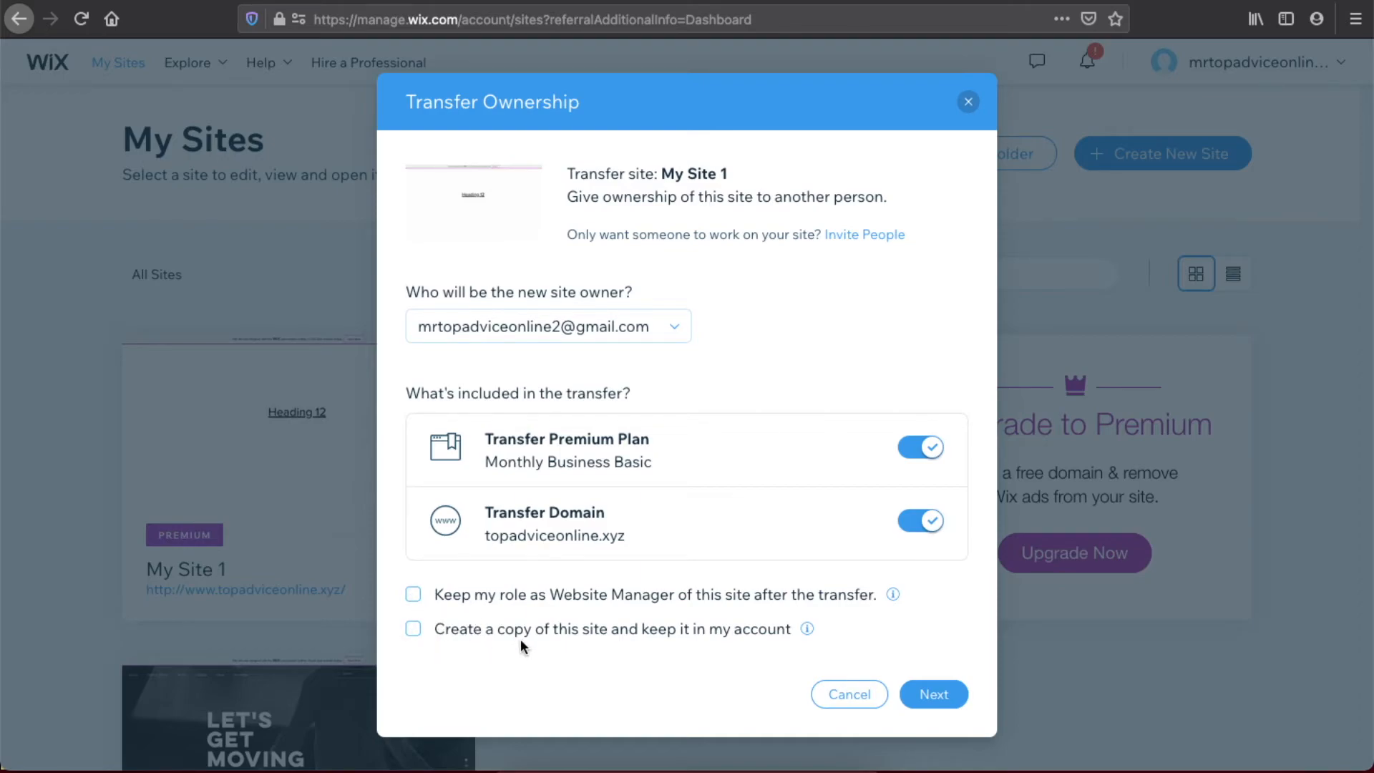
pyautogui.moveTo(582, 635)
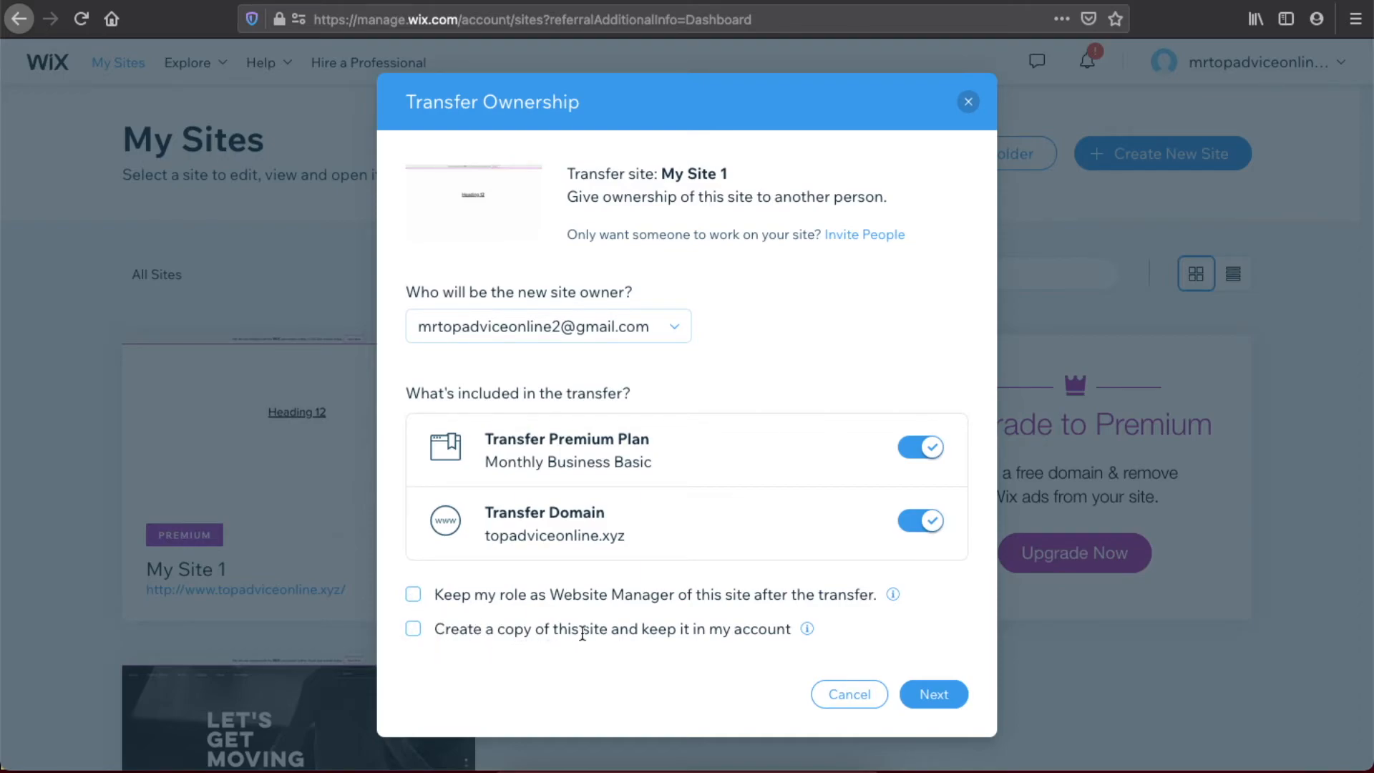
pyautogui.click(413, 628)
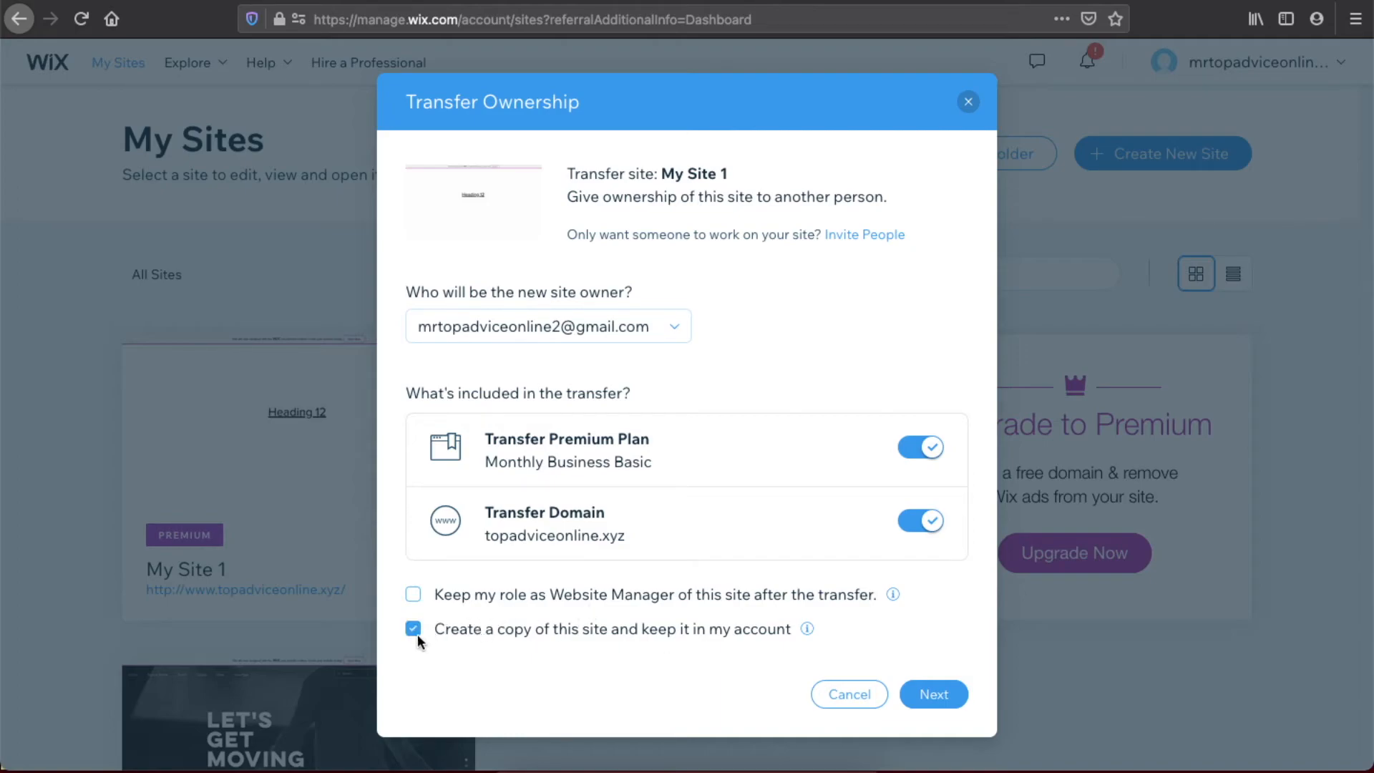
pyautogui.click(933, 694)
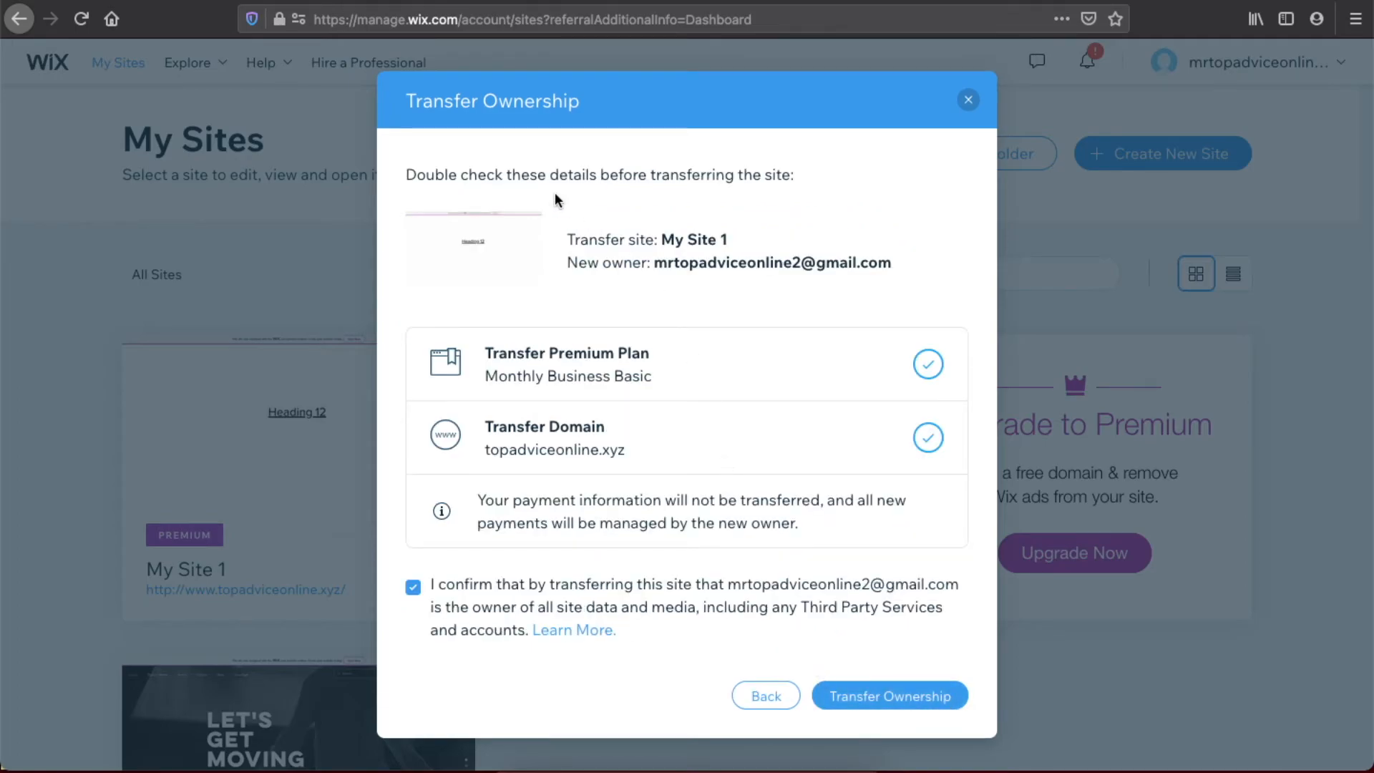
pyautogui.moveTo(799, 190)
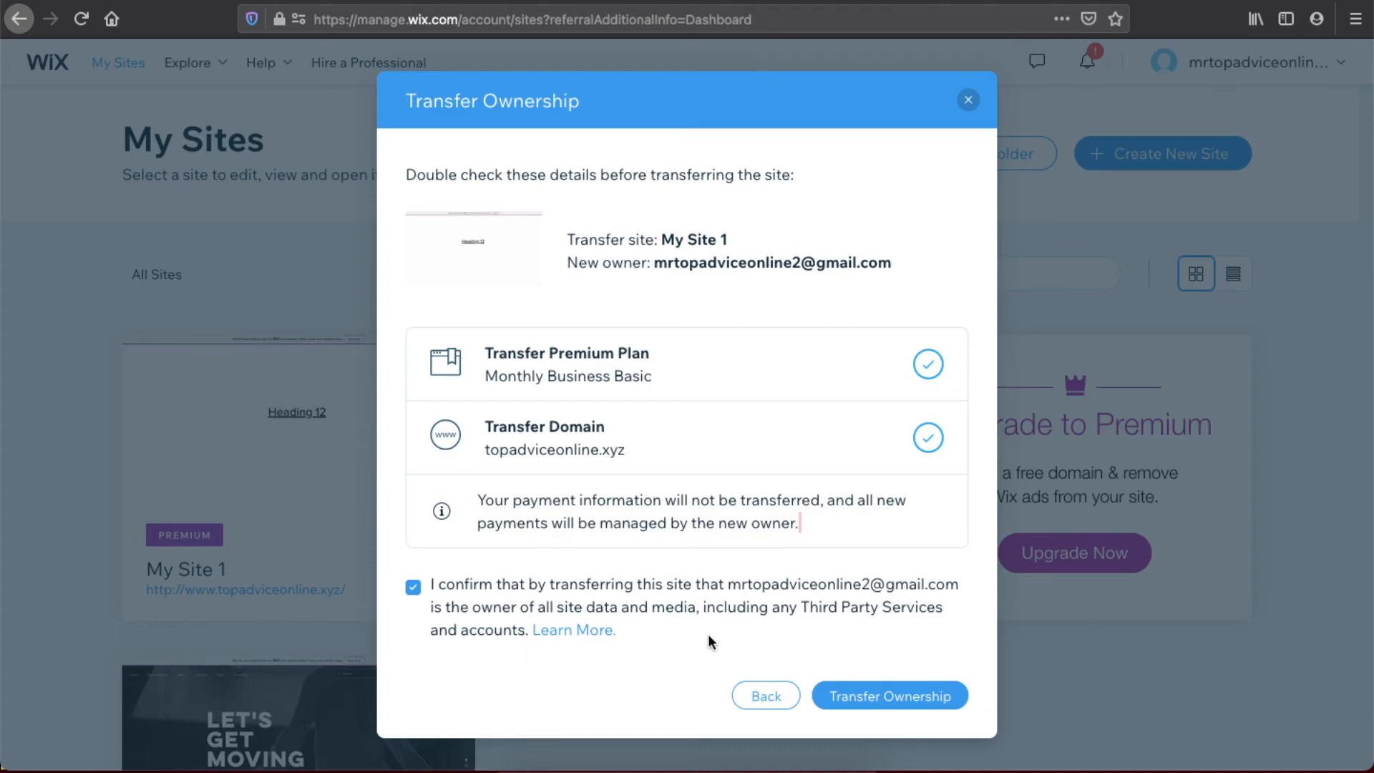
pyautogui.moveTo(778, 635)
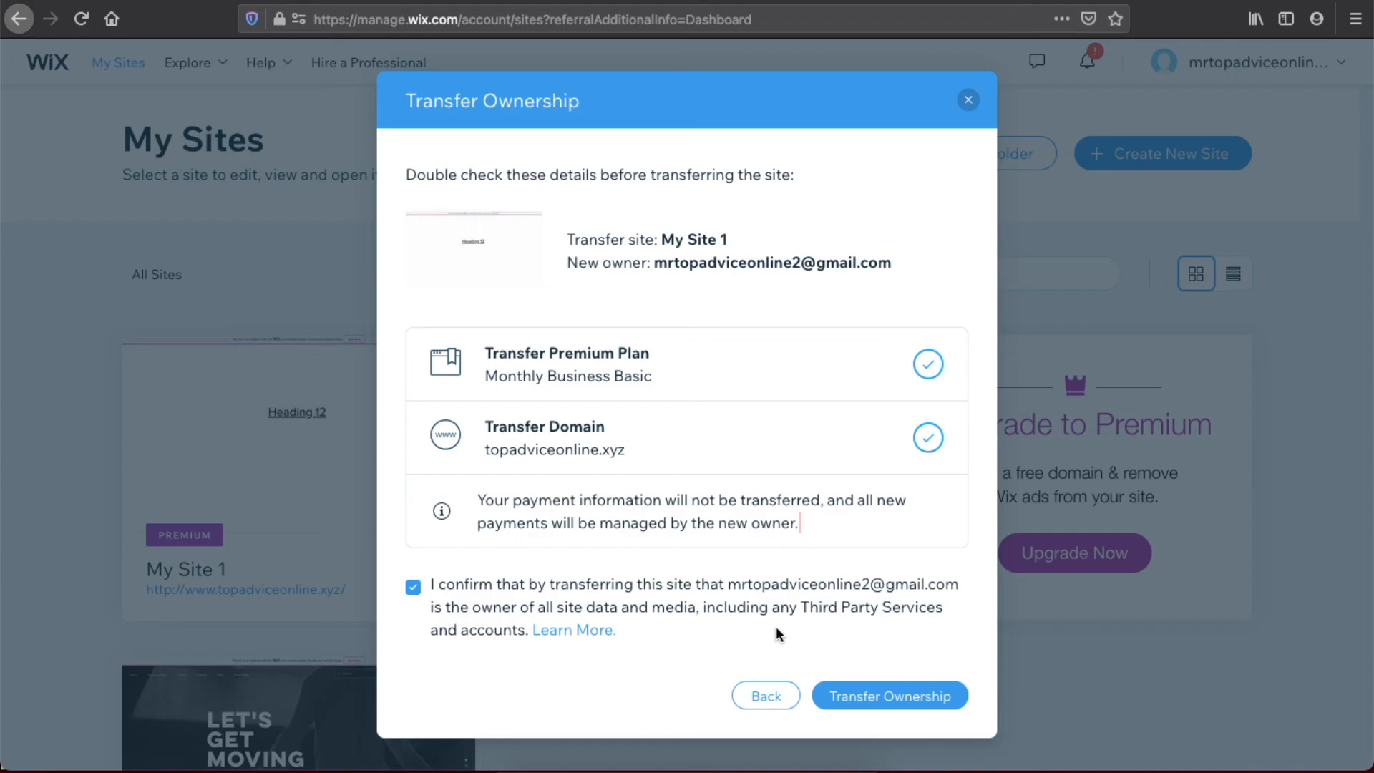
pyautogui.moveTo(848, 712)
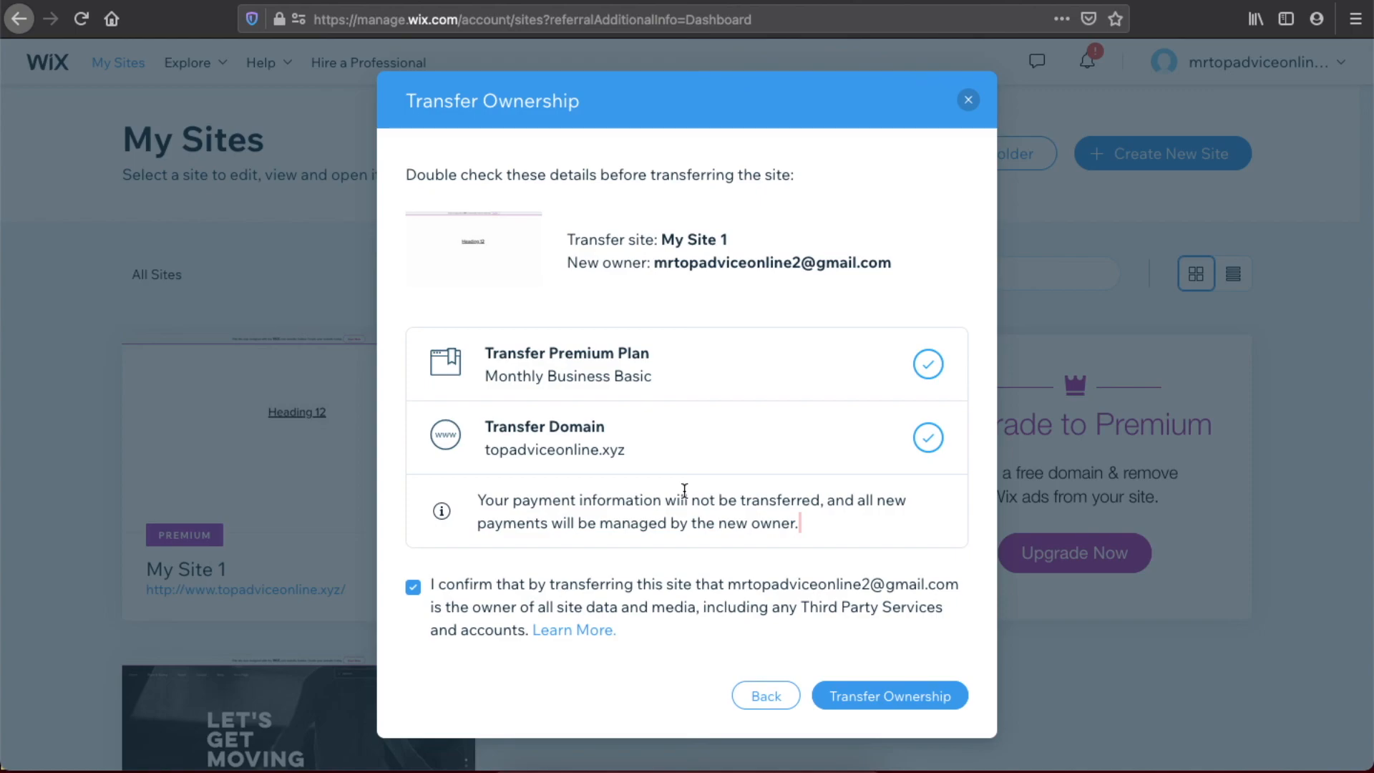
pyautogui.moveTo(651, 728)
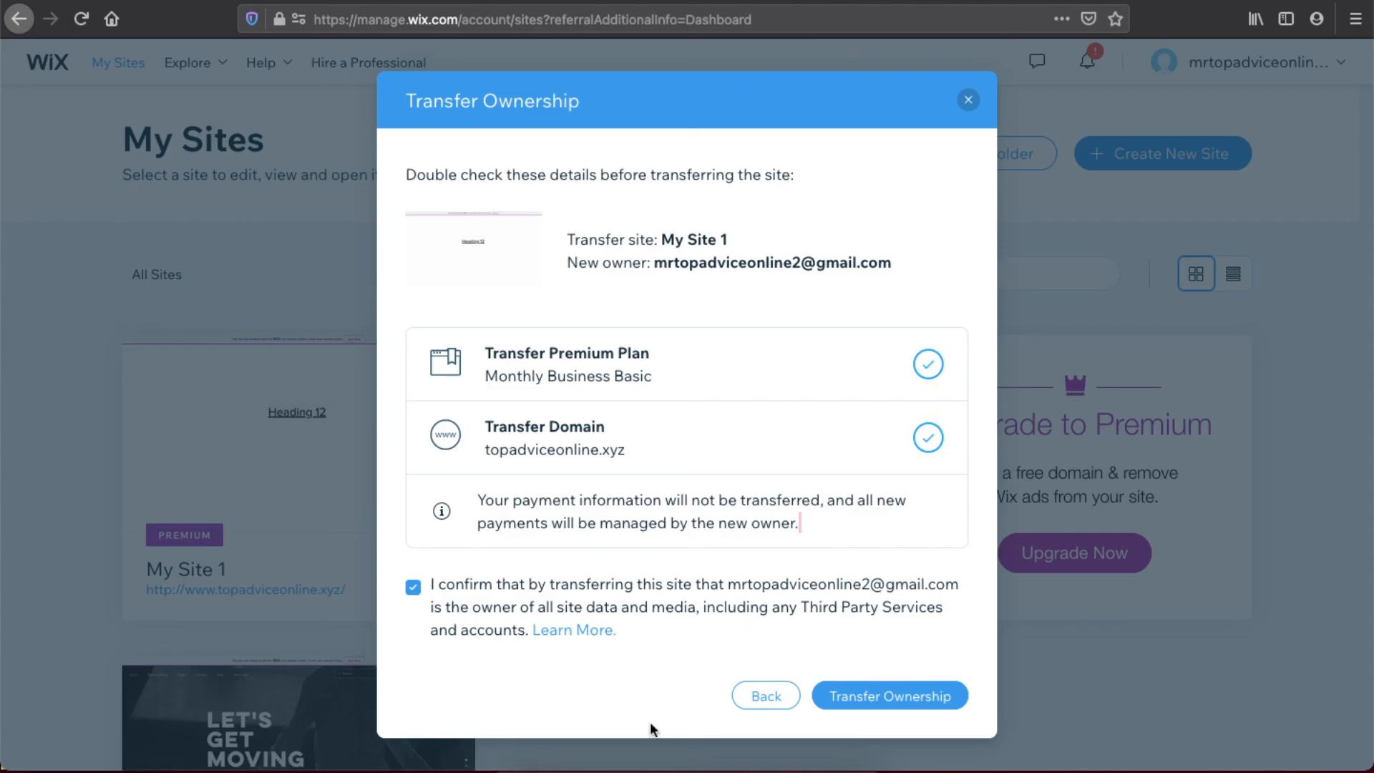